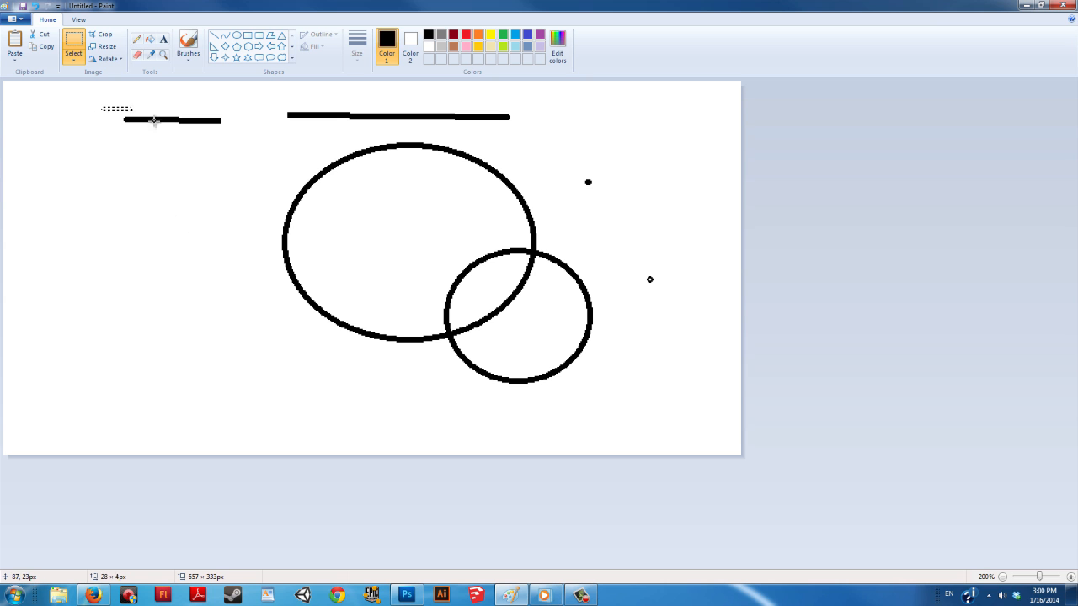
Clear all earlier lines, ellipses and dots, leaving a blank white canvas.
left_click_drag(155, 119, 239, 117)
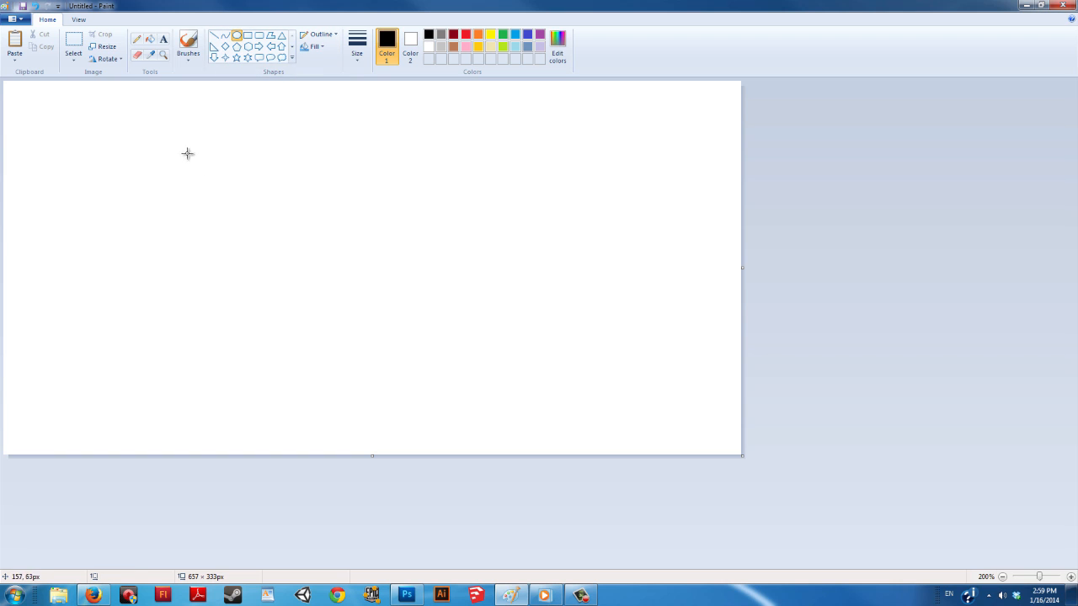
Draw a large ellipse, then a thick diagonal line from upper left to lower right.
left_click_drag(180, 150, 413, 373)
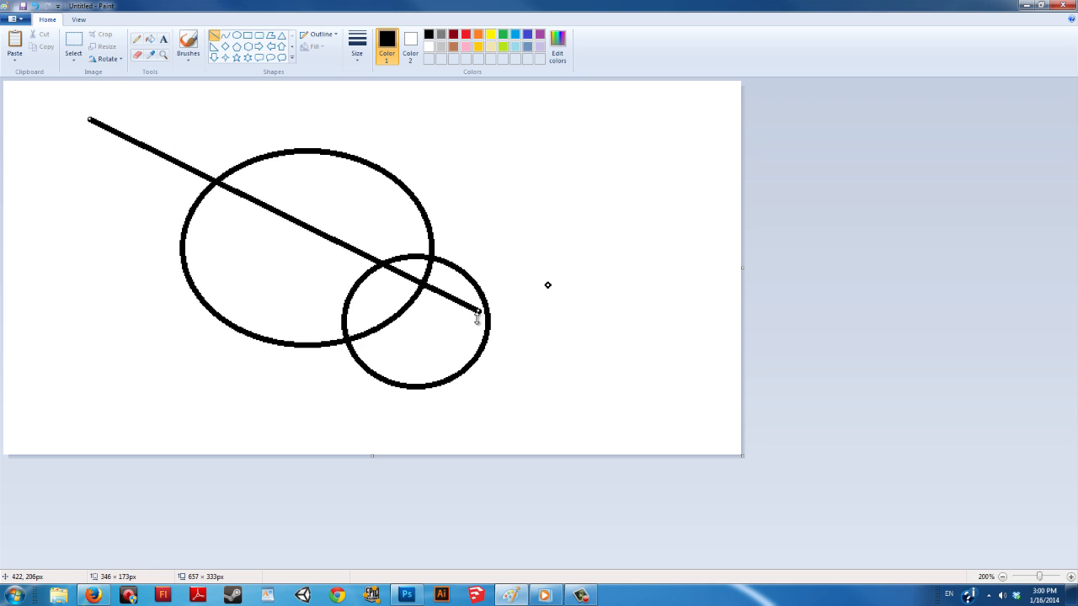
left_click_drag(475, 316, 560, 389)
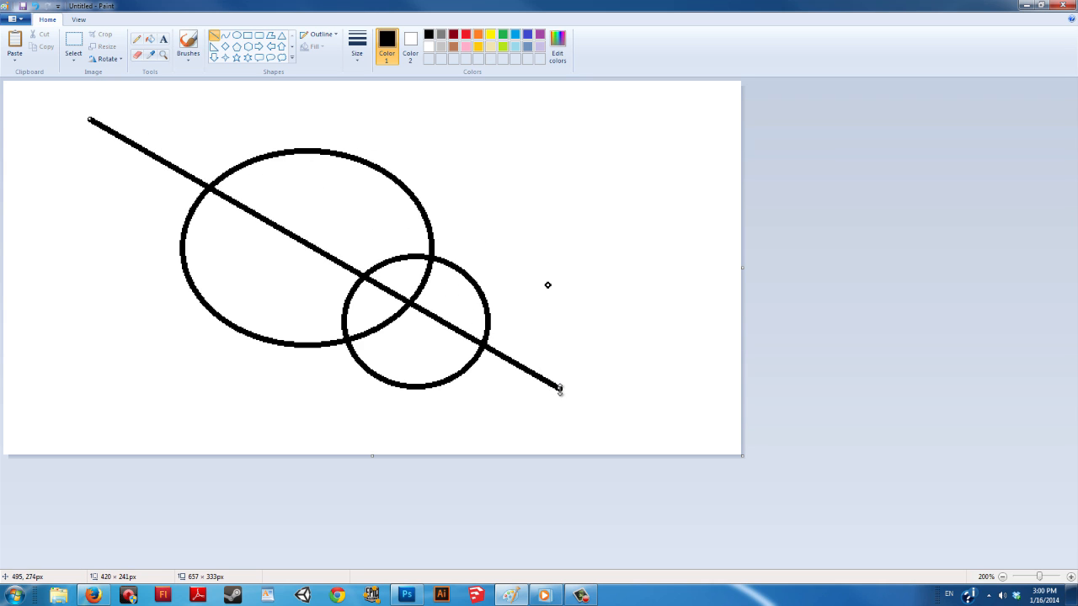